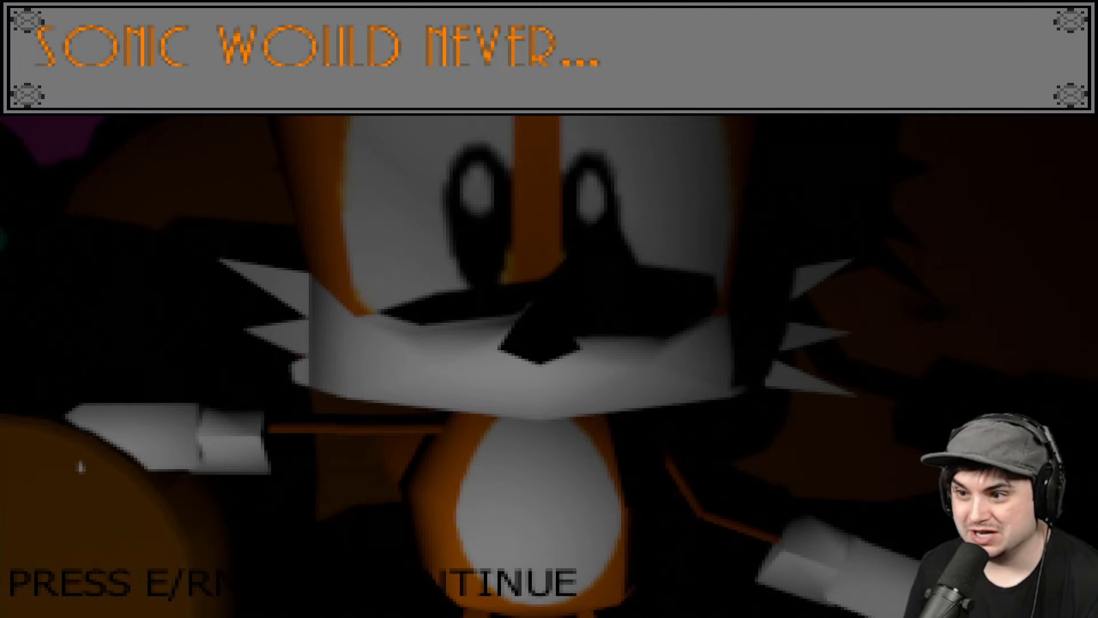
- Advance Tails's dialogue from "Sonic would never..." to "He had a happy life."
key("e")
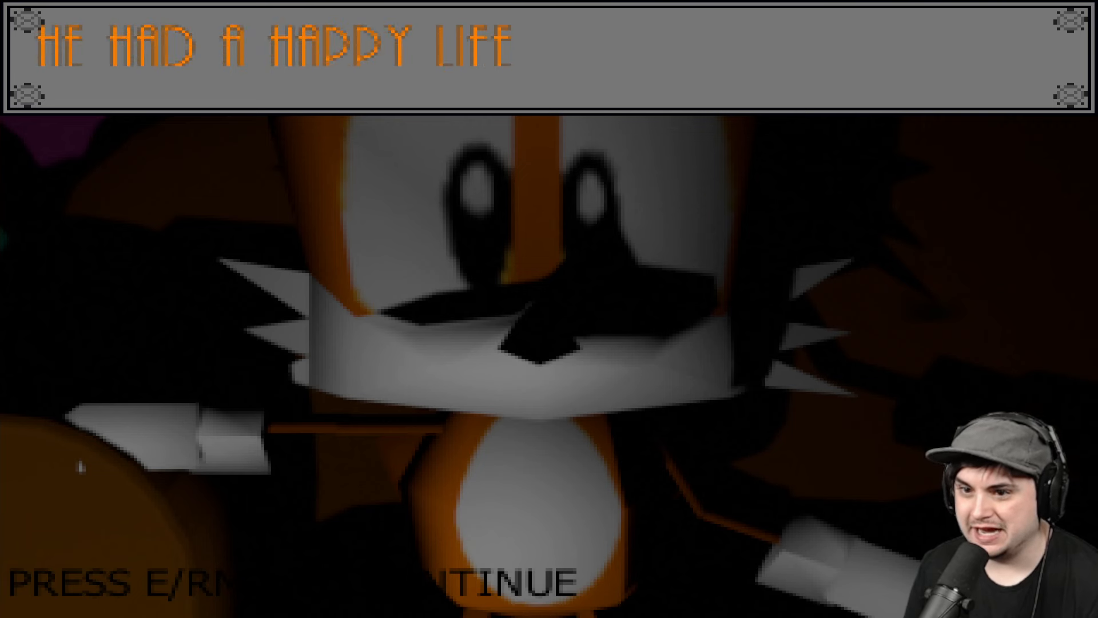